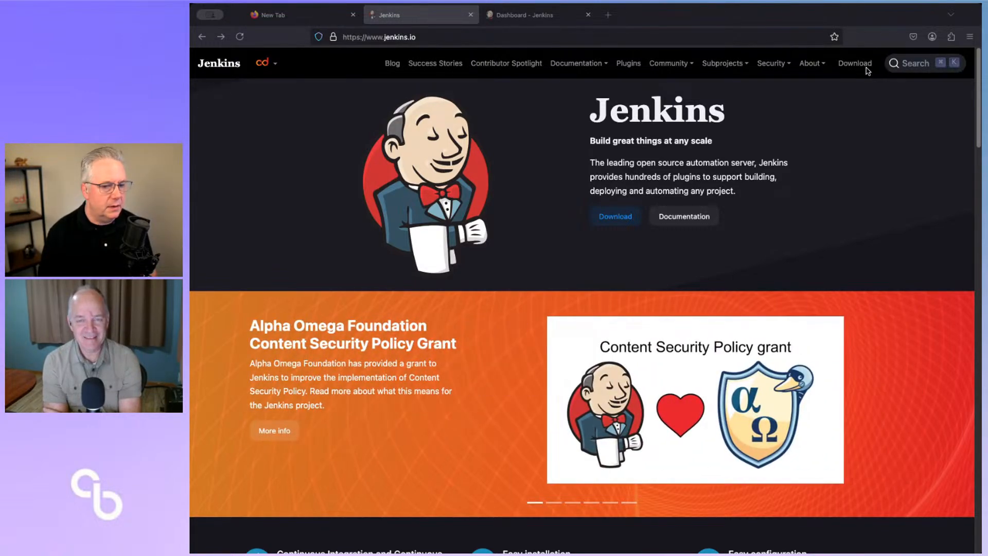
mouse_move(868, 129)
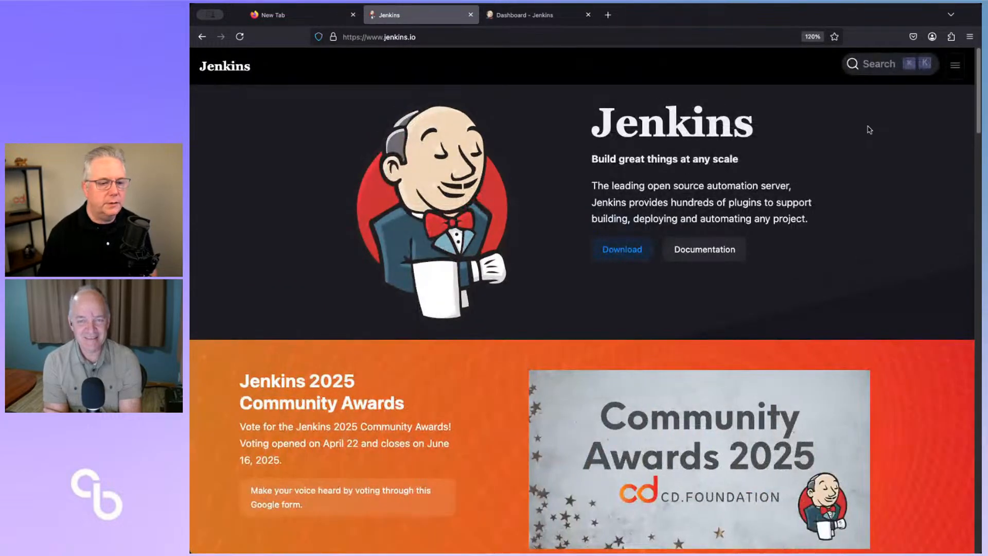
Expand the collapsed jenkins.io menu and go to the Download page
left_click(954, 64)
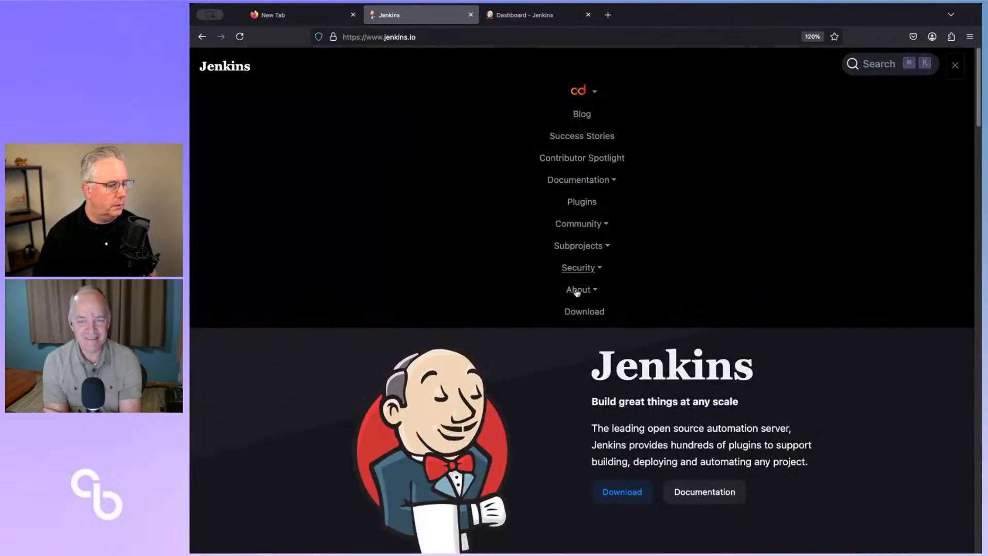
left_click(584, 311)
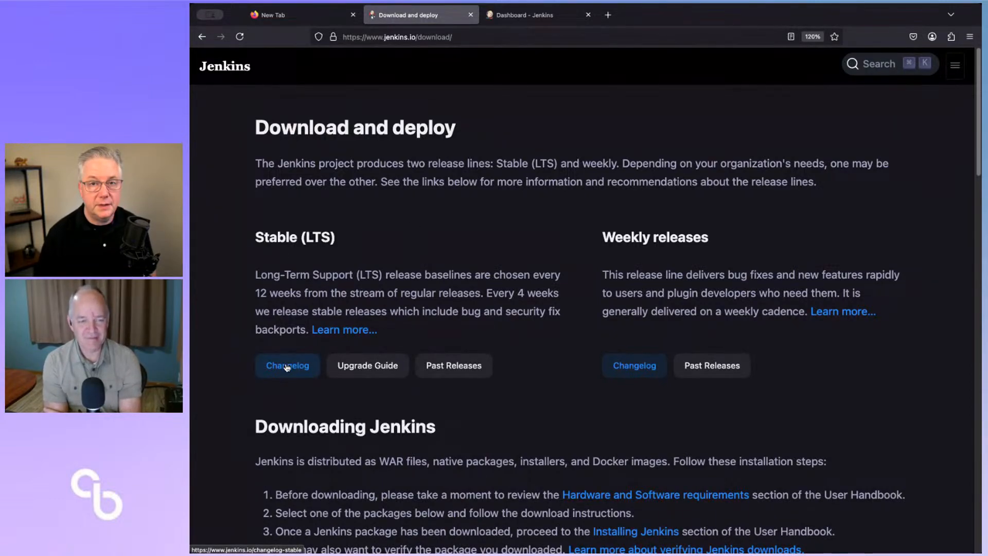
Open the Stable (LTS) changelog listing releases 2.504.2 and 2.504.1
left_click(287, 366)
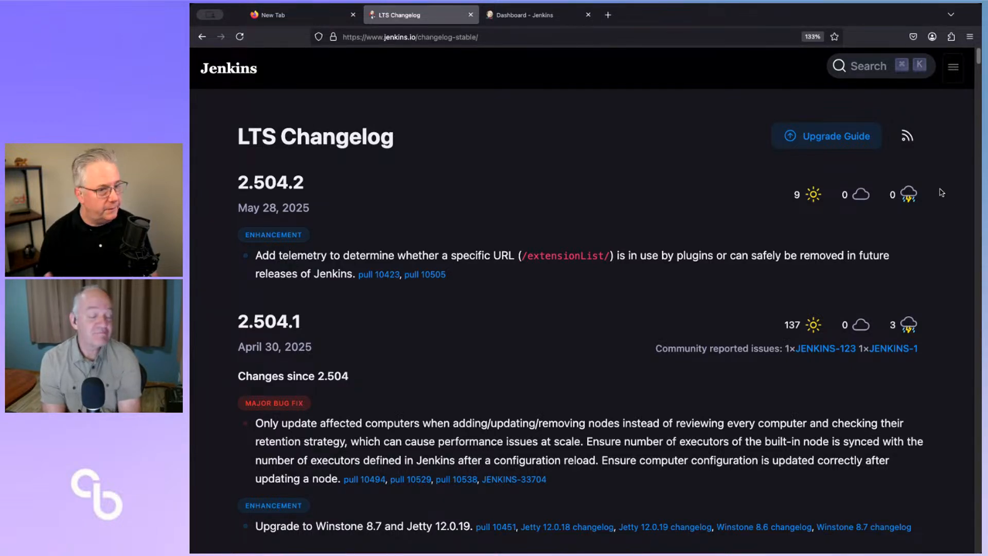
mouse_move(826, 136)
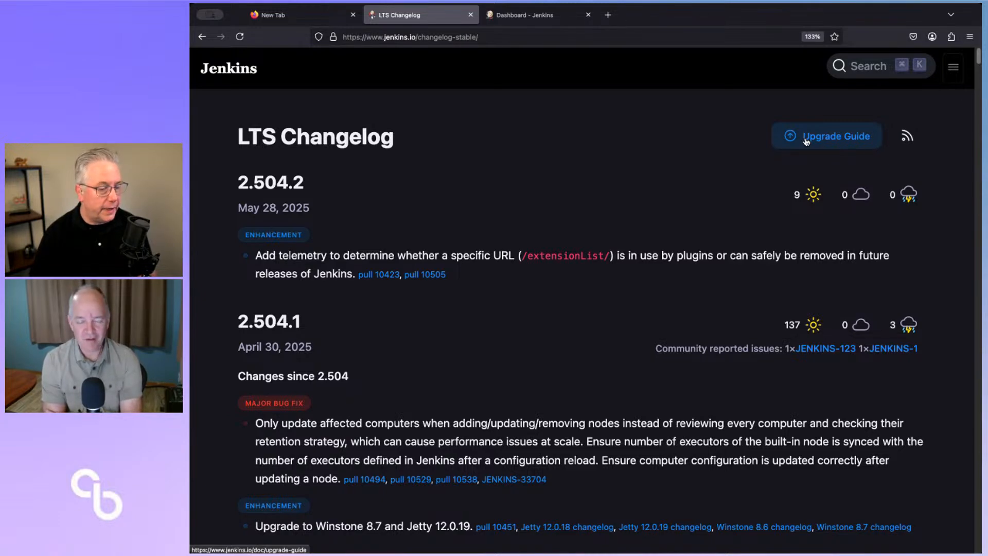
left_click(826, 135)
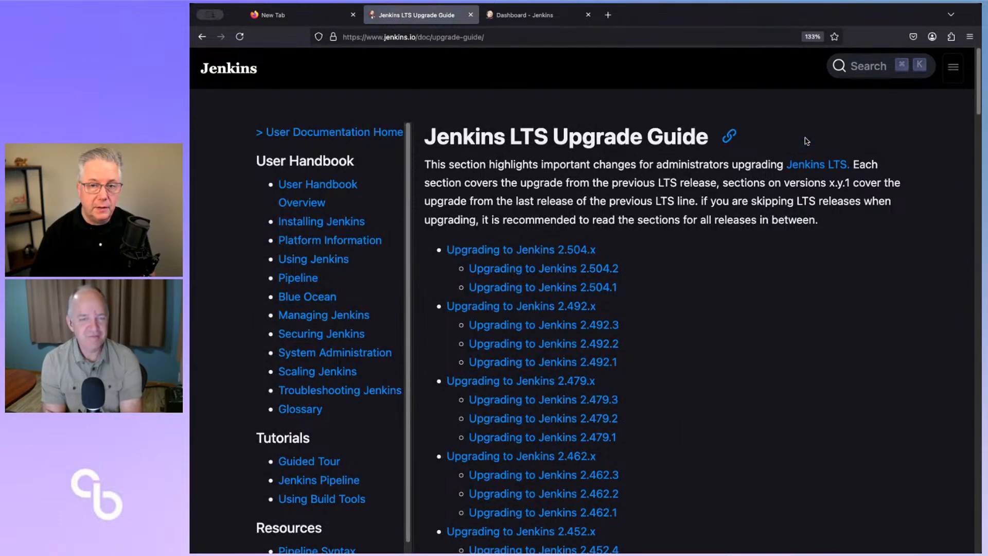
mouse_move(542, 268)
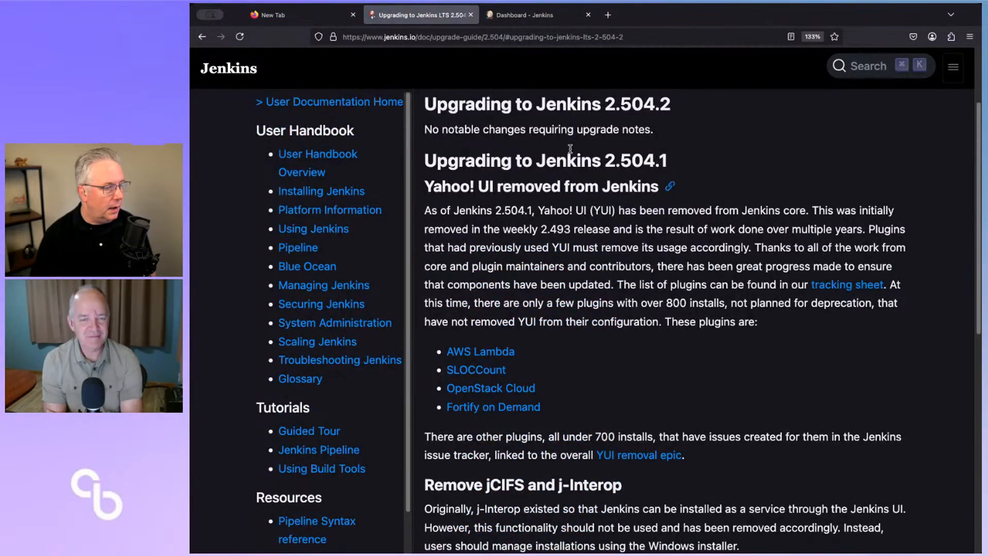
left_click_drag(463, 129, 653, 130)
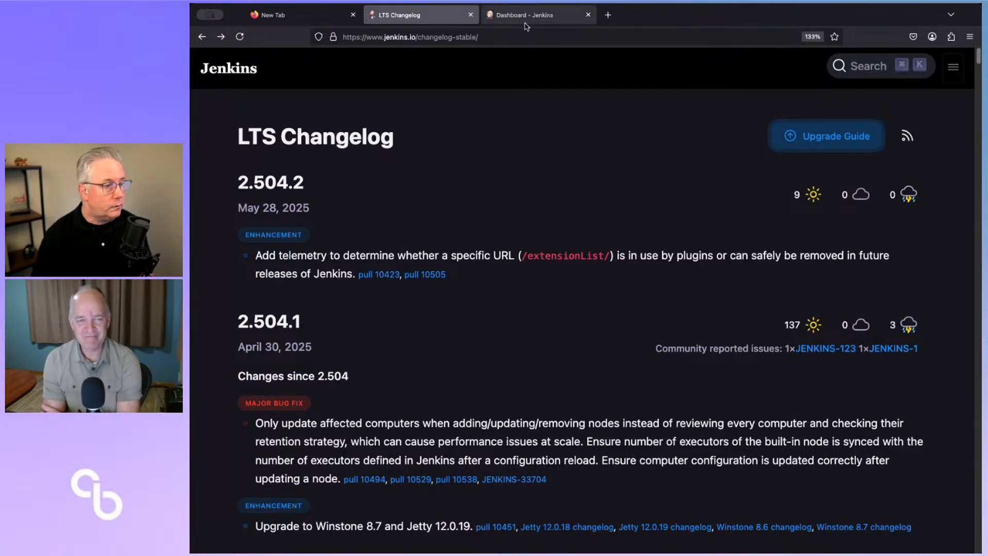
Switch to the 'Dashboard - Jenkins' browser tab showing Jenkins 2.512
left_click(536, 14)
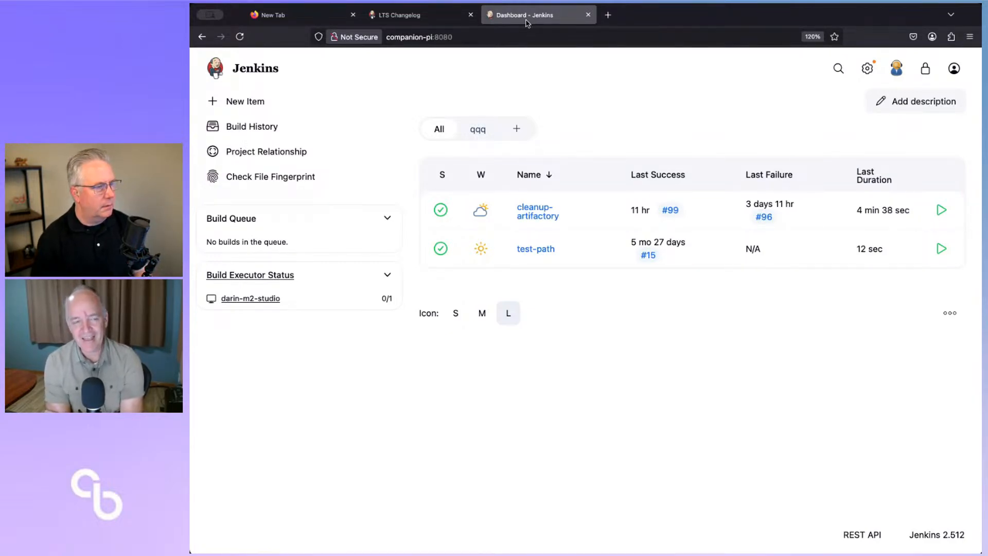
mouse_move(820, 120)
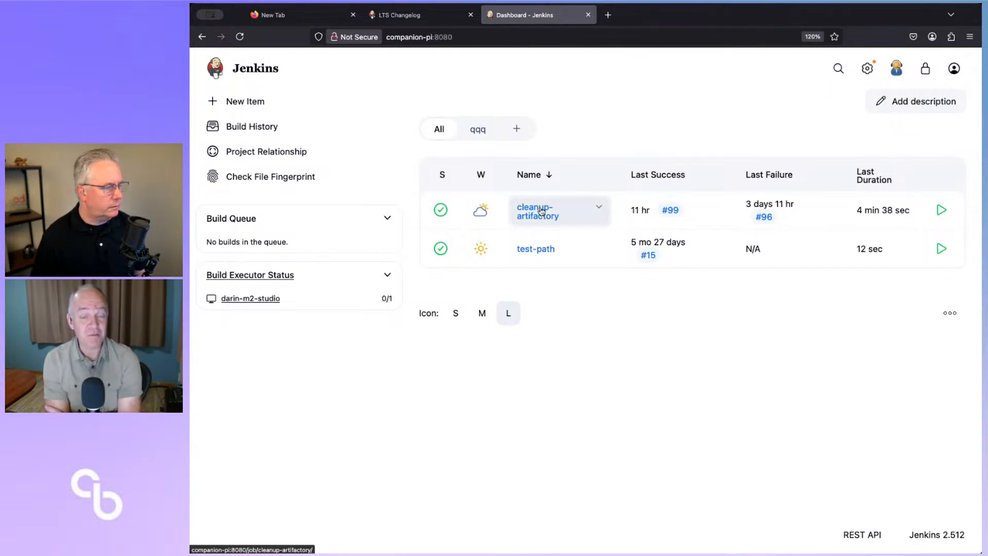
Open the cleanup-artifactory job to view its Stage View with failed build #96
left_click(537, 211)
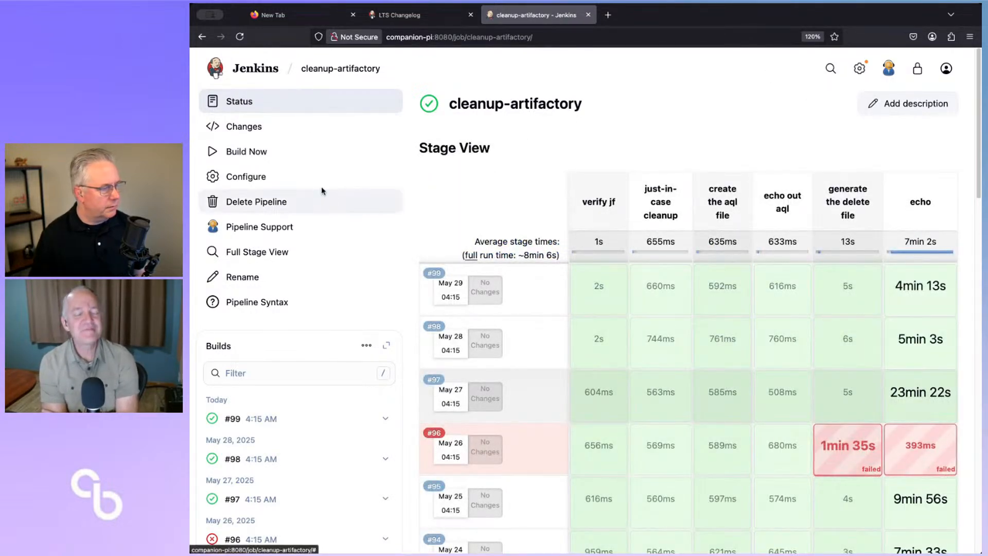
mouse_move(351, 202)
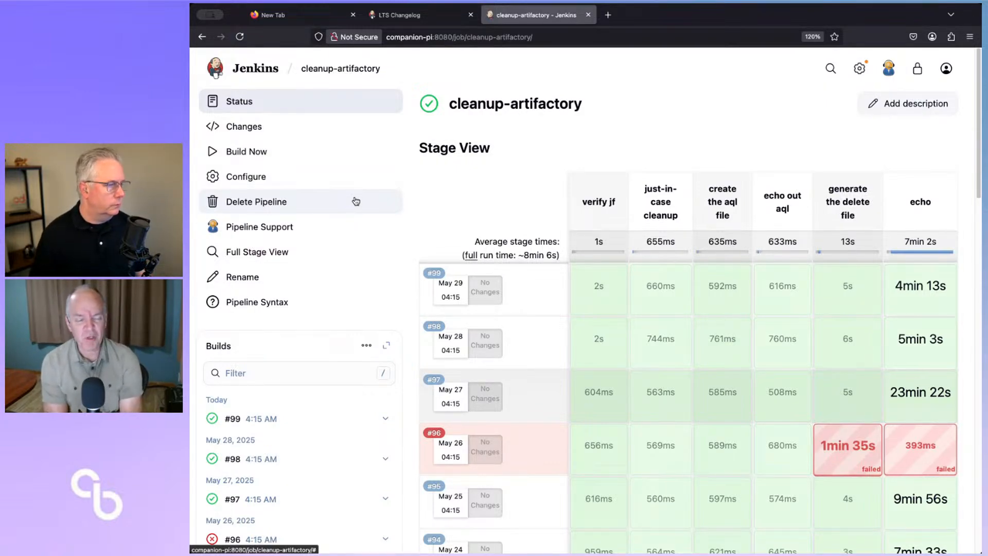
Open Manage Jenkins from the header gear icon
left_click(256, 202)
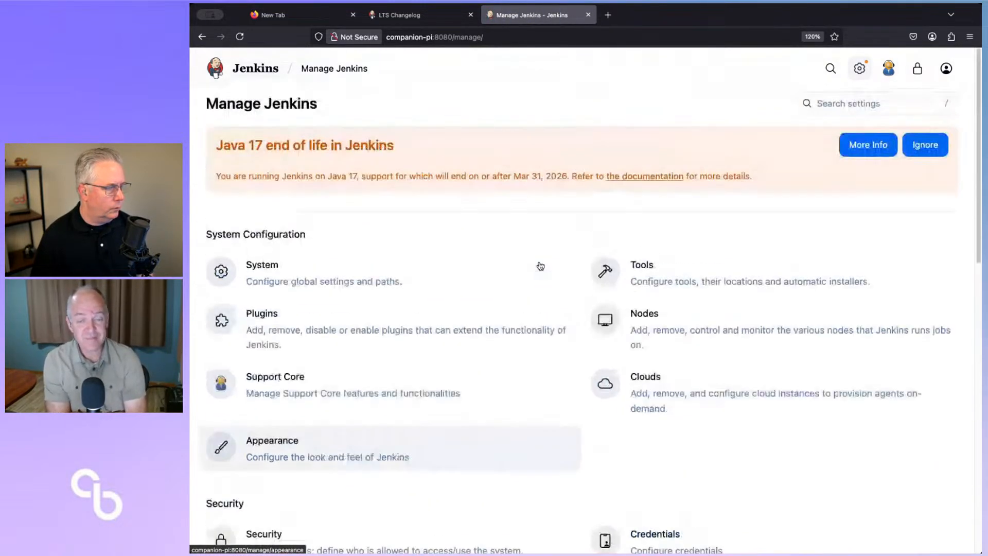
mouse_move(603, 266)
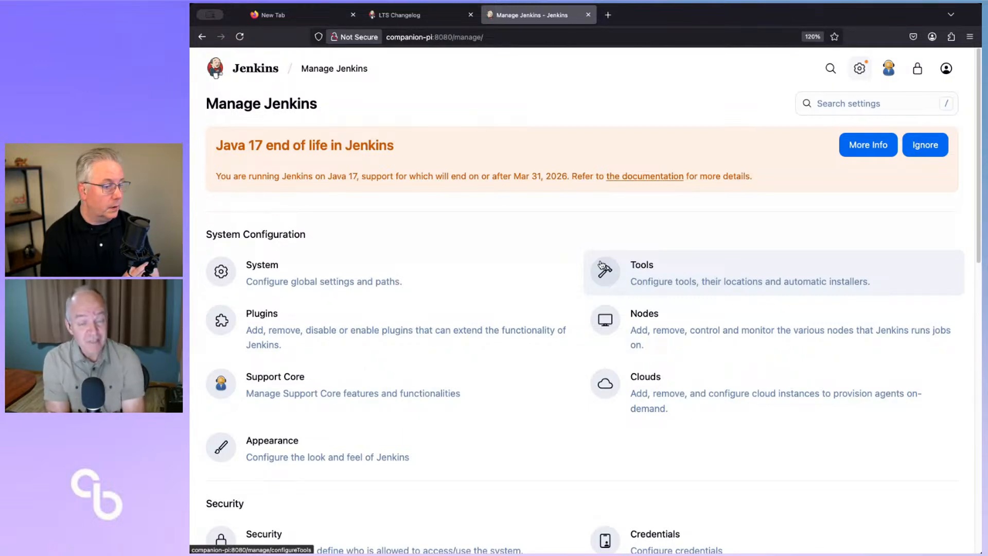
mouse_move(635, 198)
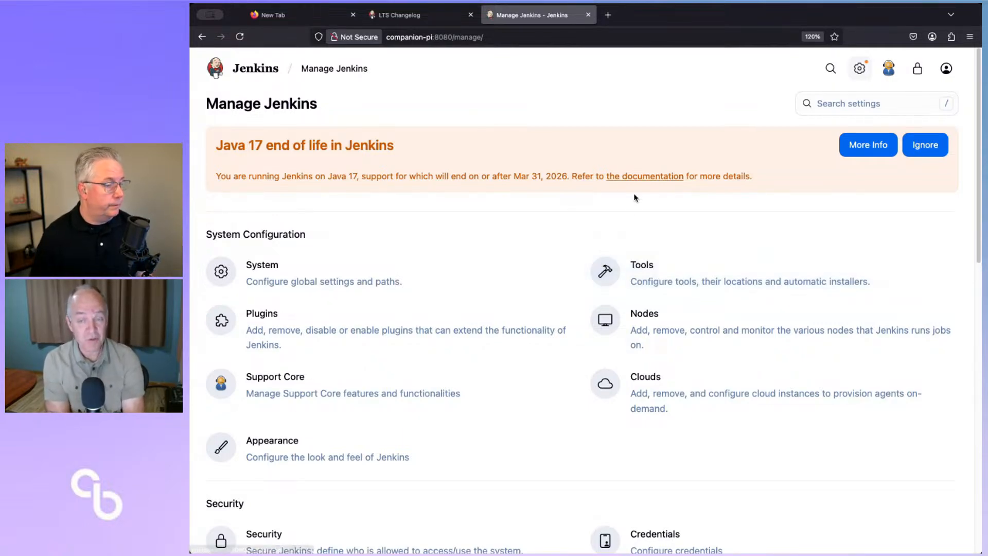
mouse_move(706, 117)
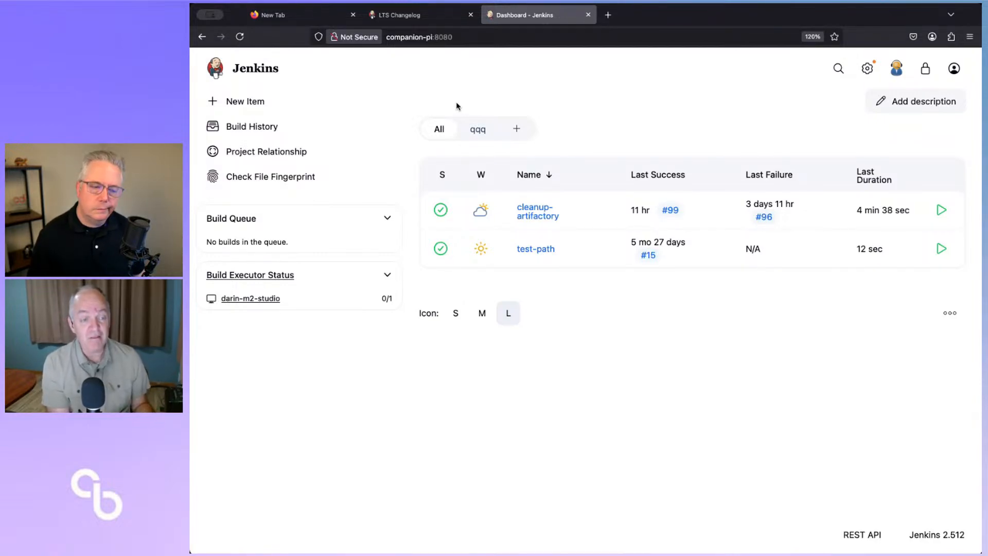
mouse_move(463, 107)
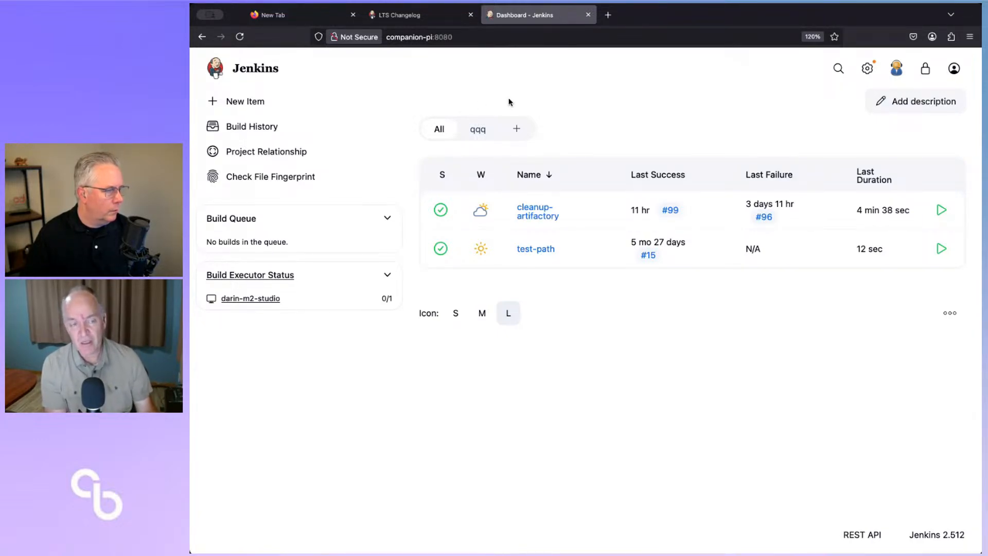
mouse_move(410, 82)
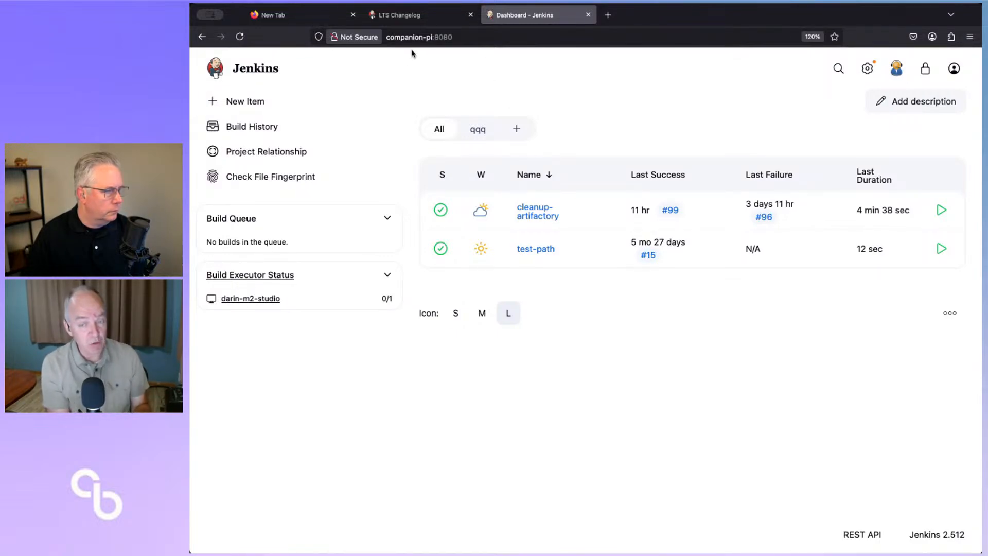
mouse_move(393, 103)
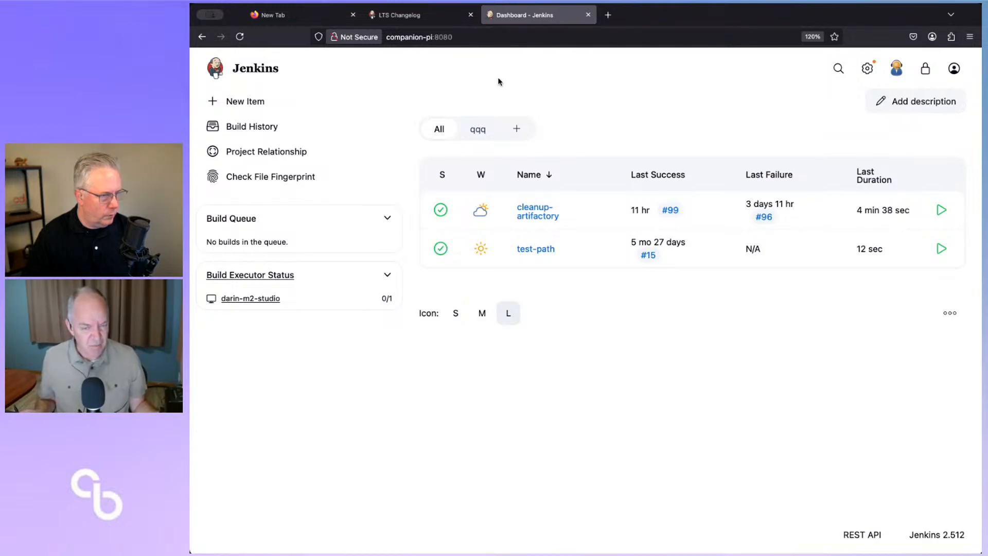
mouse_move(502, 82)
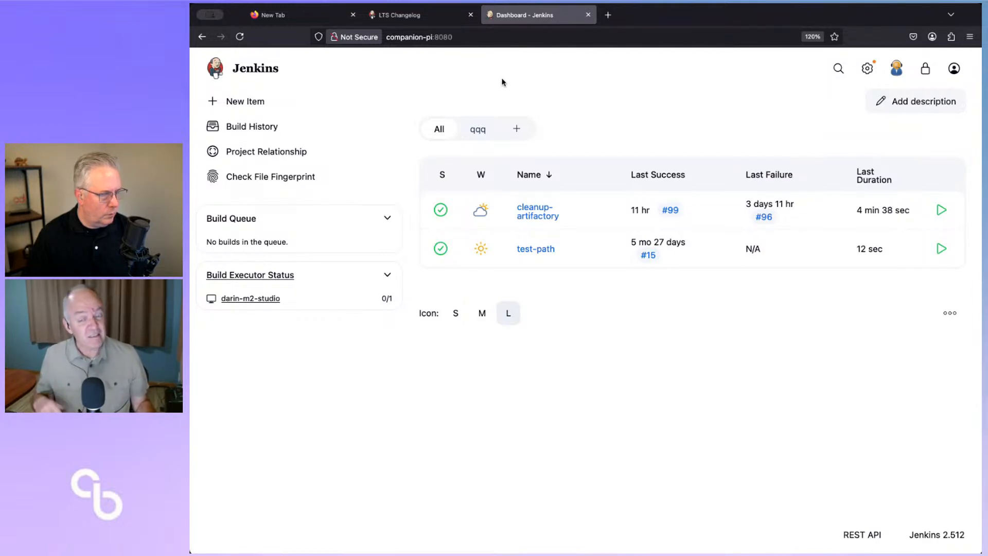
Return to the compact dashboard showing cleanup-artifactory and test-path job cards
left_click(954, 68)
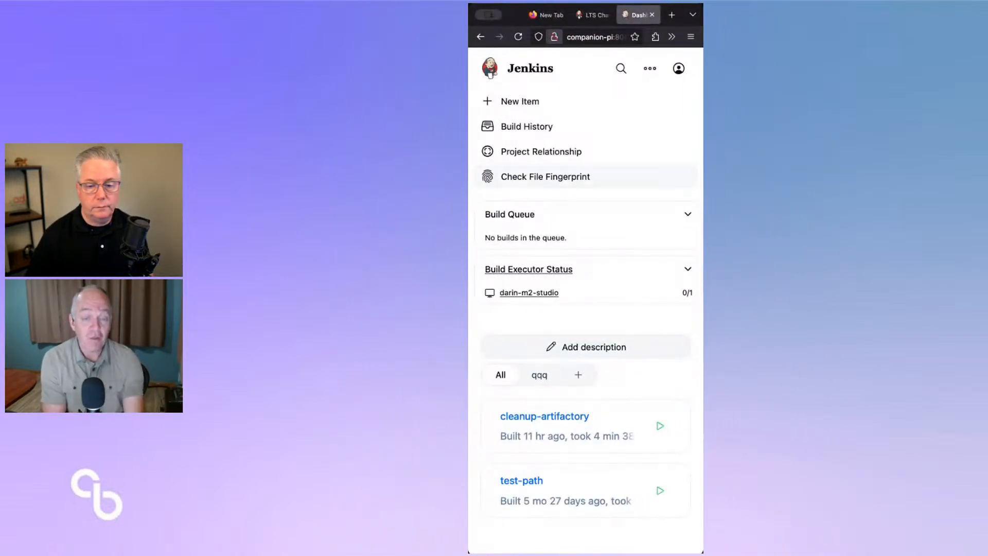
mouse_move(641, 235)
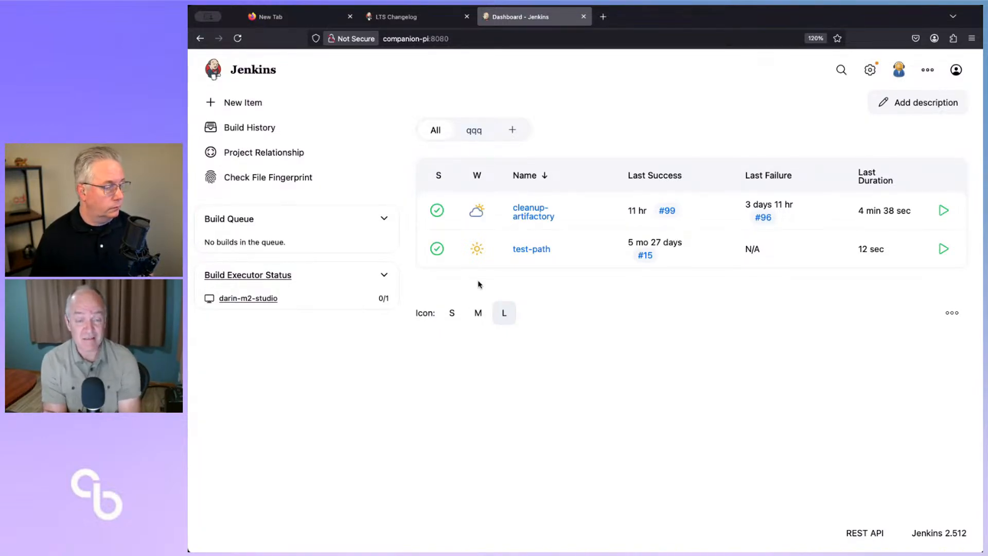
mouse_move(602, 360)
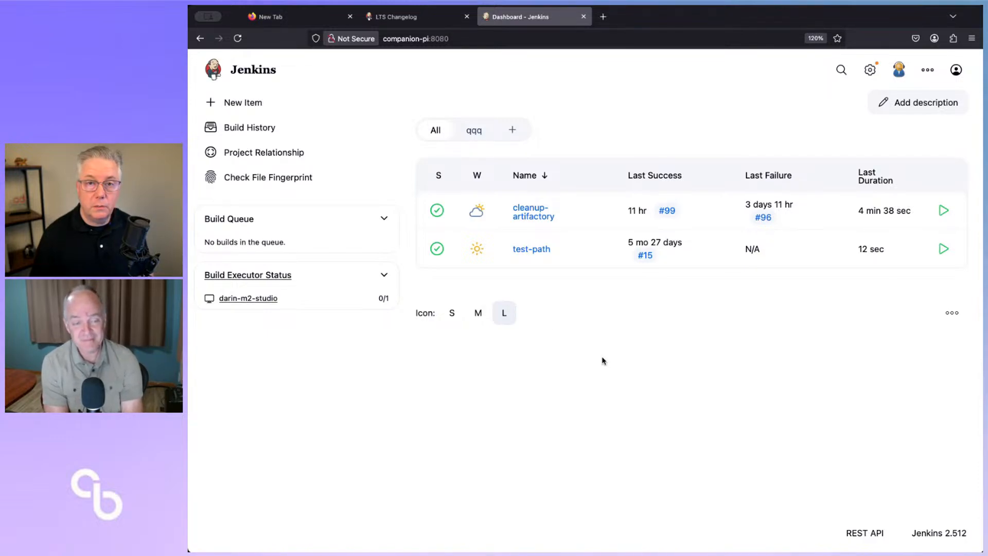